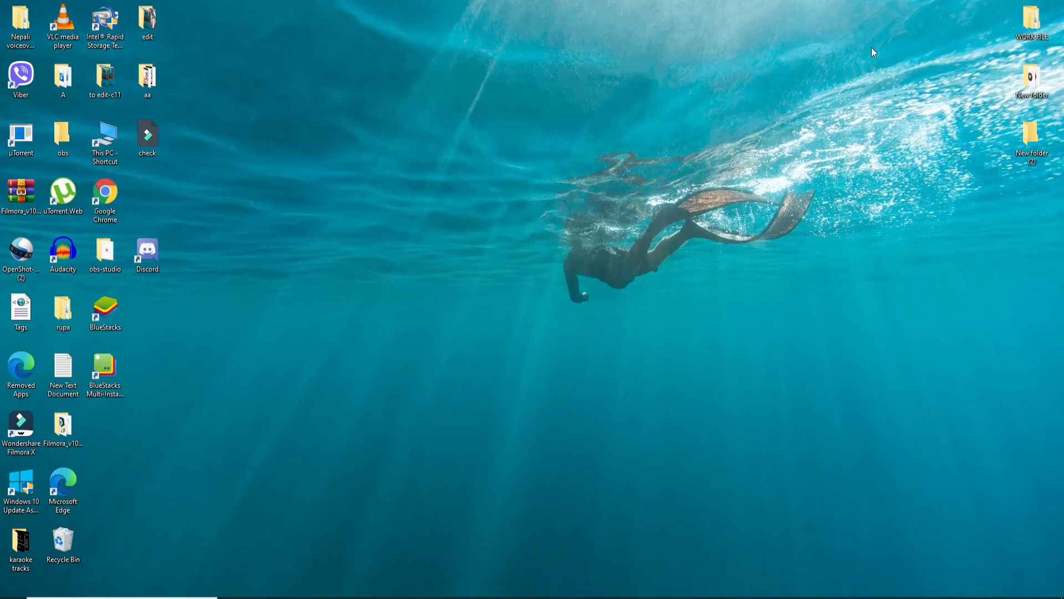
mouse_move(878, 50)
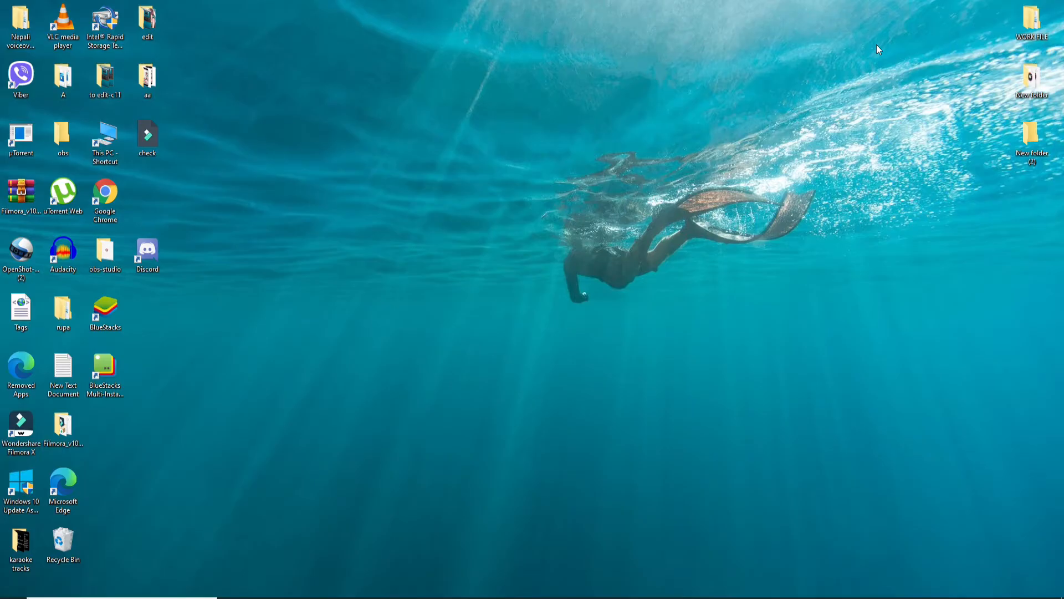
mouse_move(604, 203)
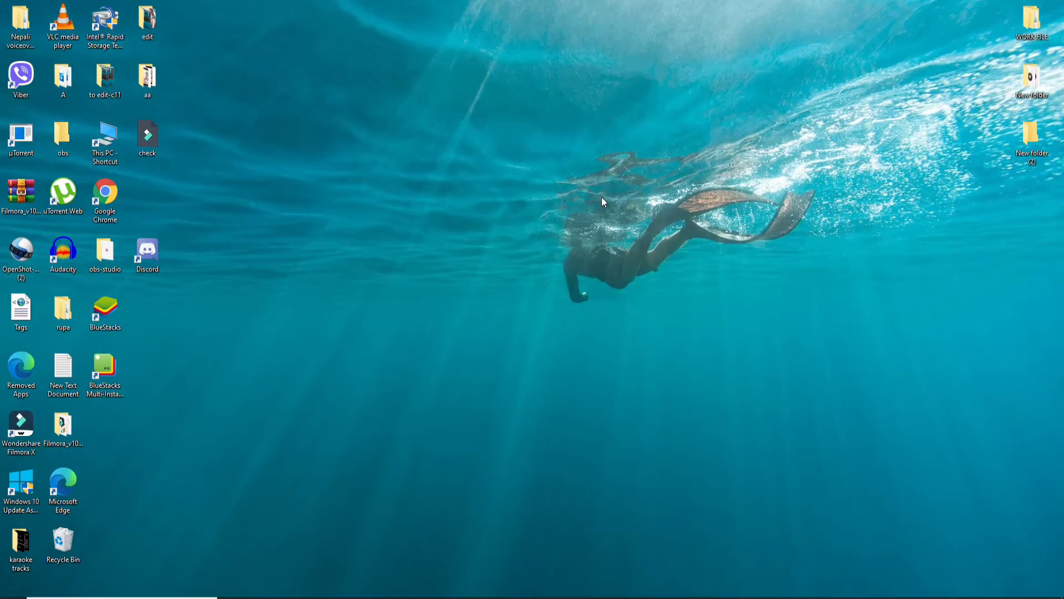
mouse_move(360, 505)
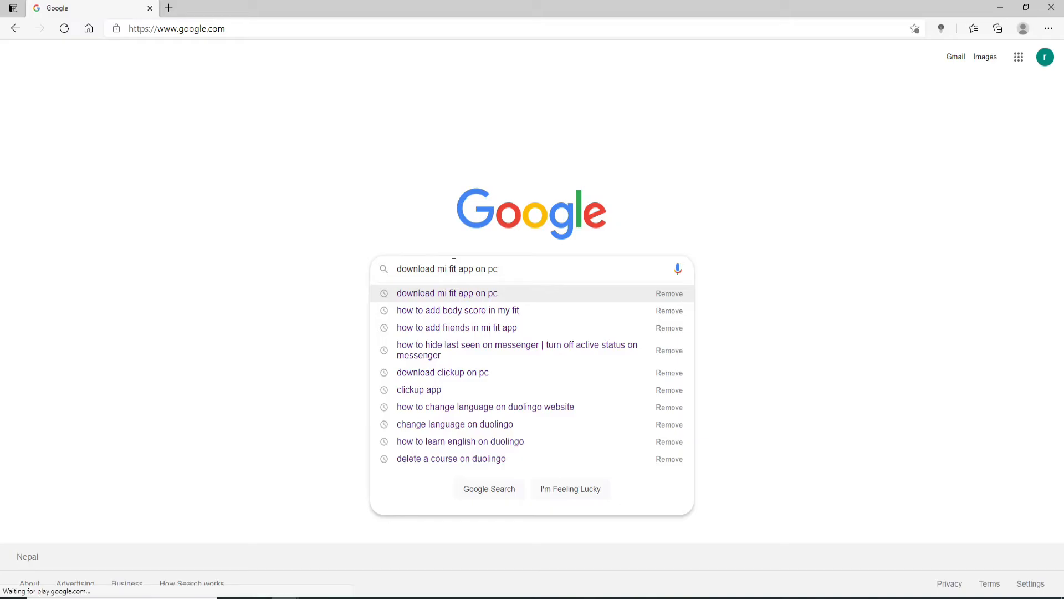
Step: Run the Google search for 'download mi fit app on pc' from the suggestion
left_click(446, 293)
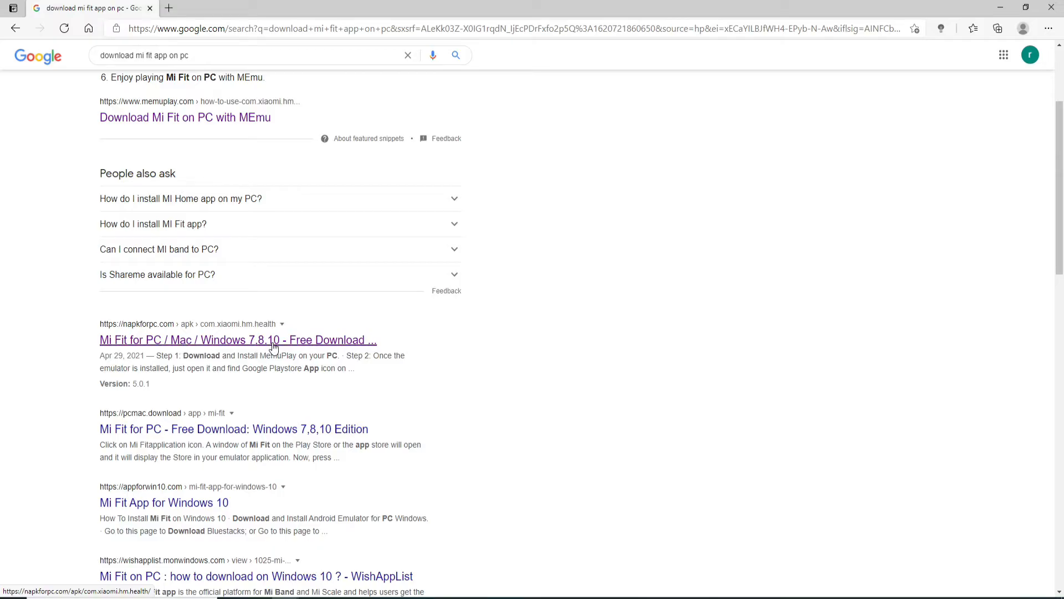
Step: Reach napkforpc's Mi Fit 5.0.2 'Download on PC' page via the Mi Fit for PC result
left_click(259, 340)
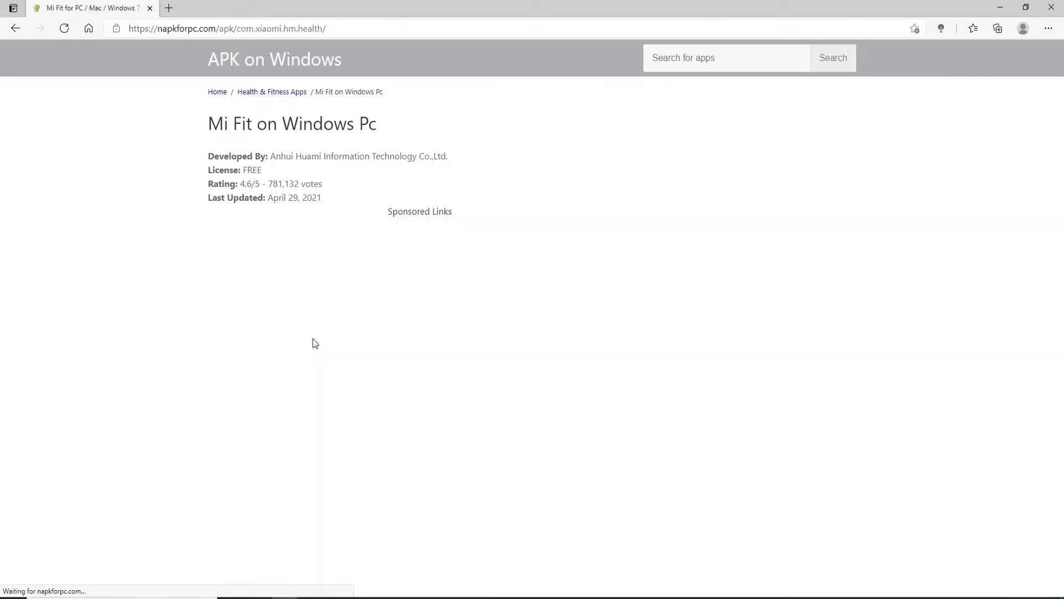
scroll("down", 3)
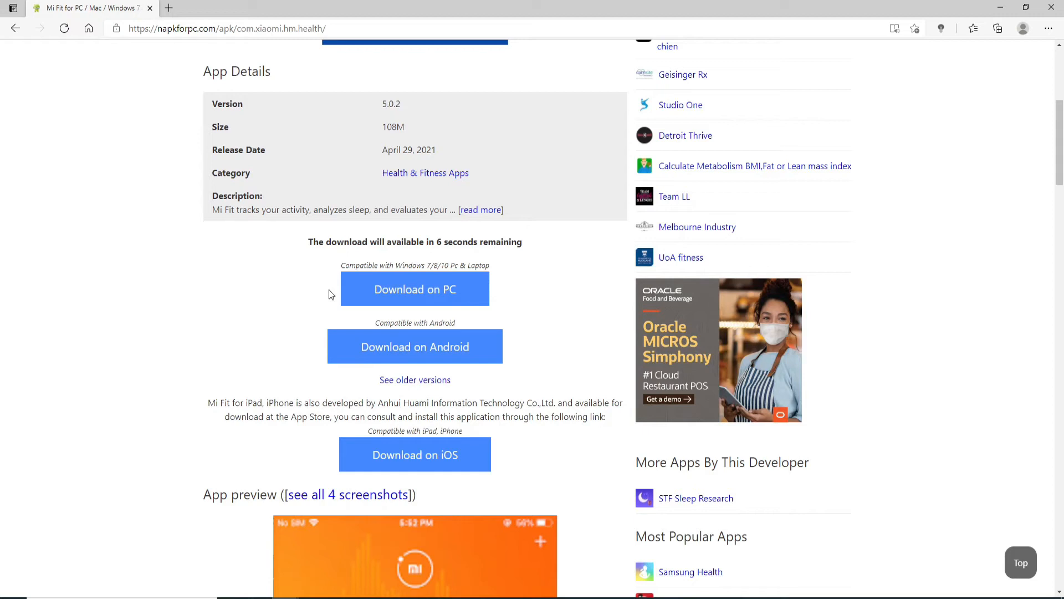
mouse_move(516, 264)
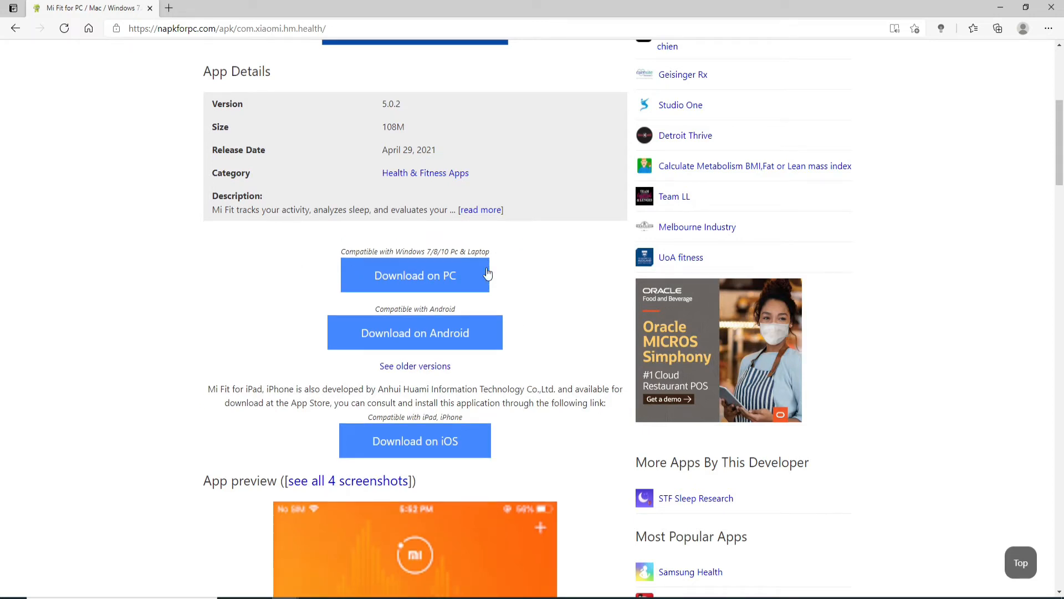
left_click(414, 275)
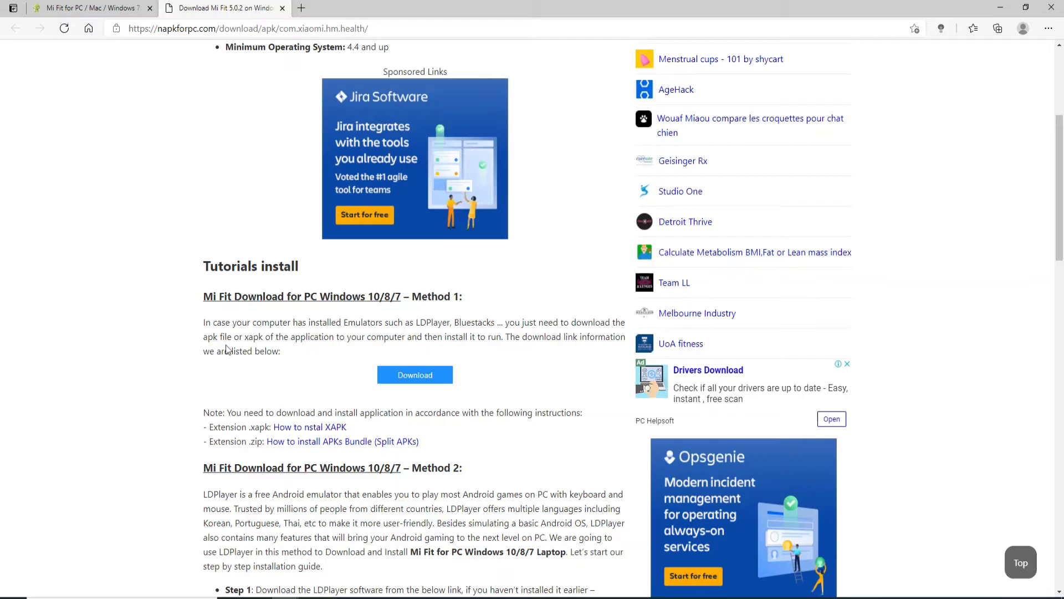
mouse_move(462, 336)
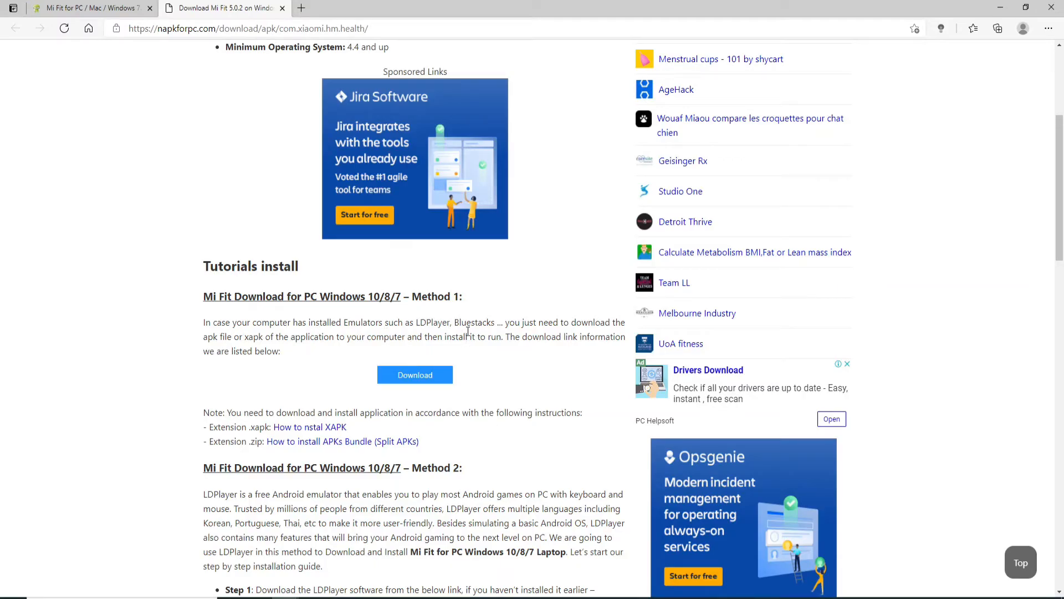
mouse_move(419, 317)
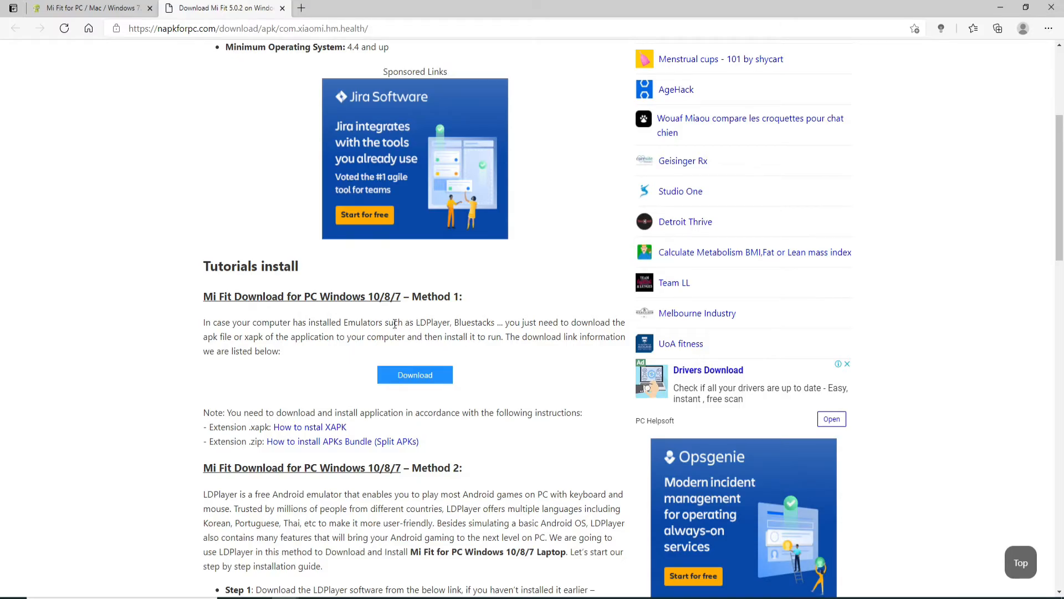
mouse_move(483, 317)
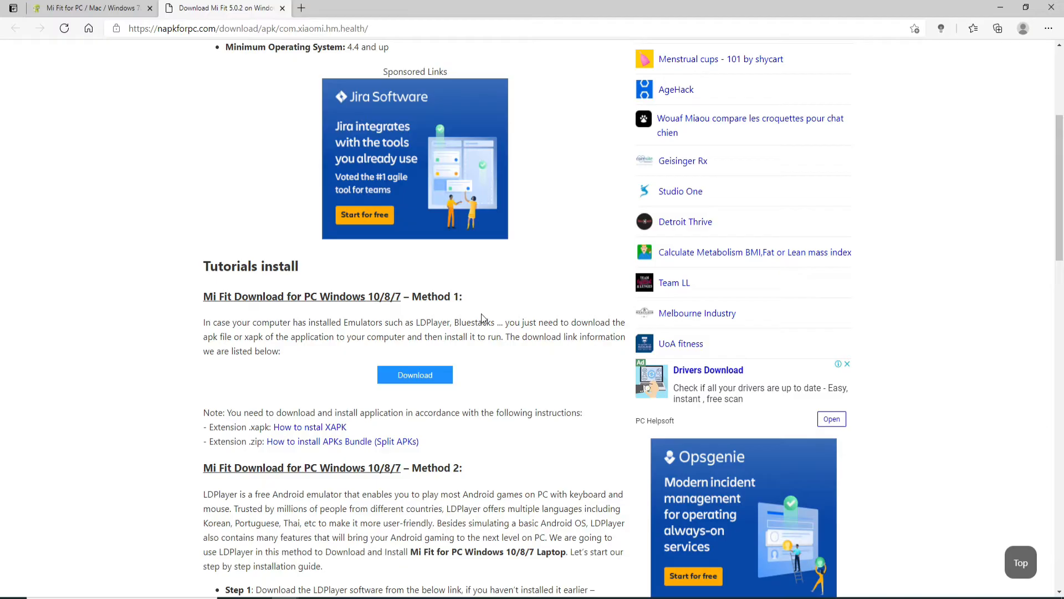
scroll("up", 3)
type("go")
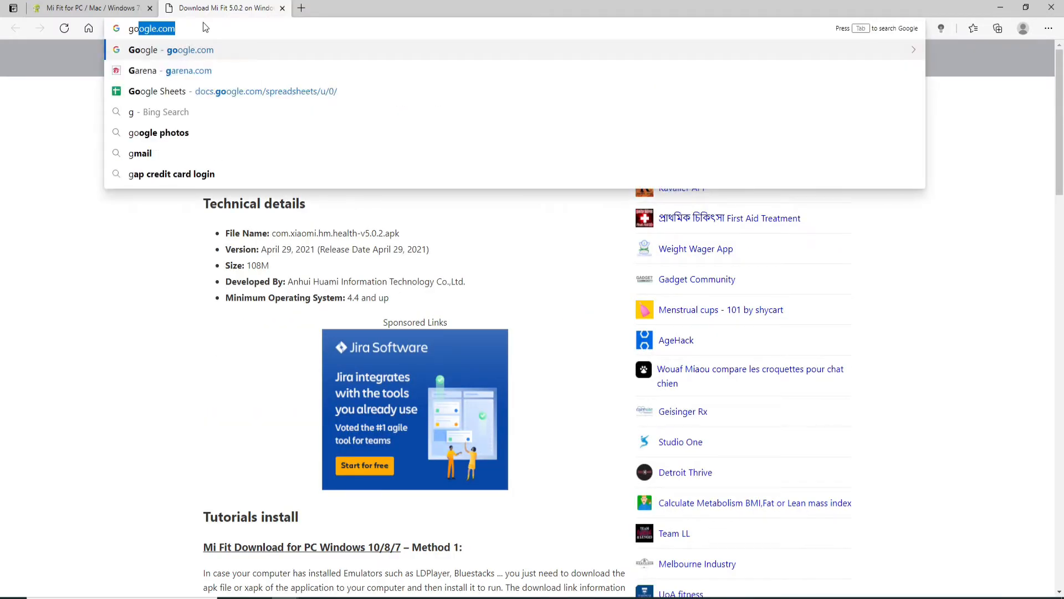
Step: Search Google for 'bluestacks download' and open the BlueStacks download result
left_click(155, 50)
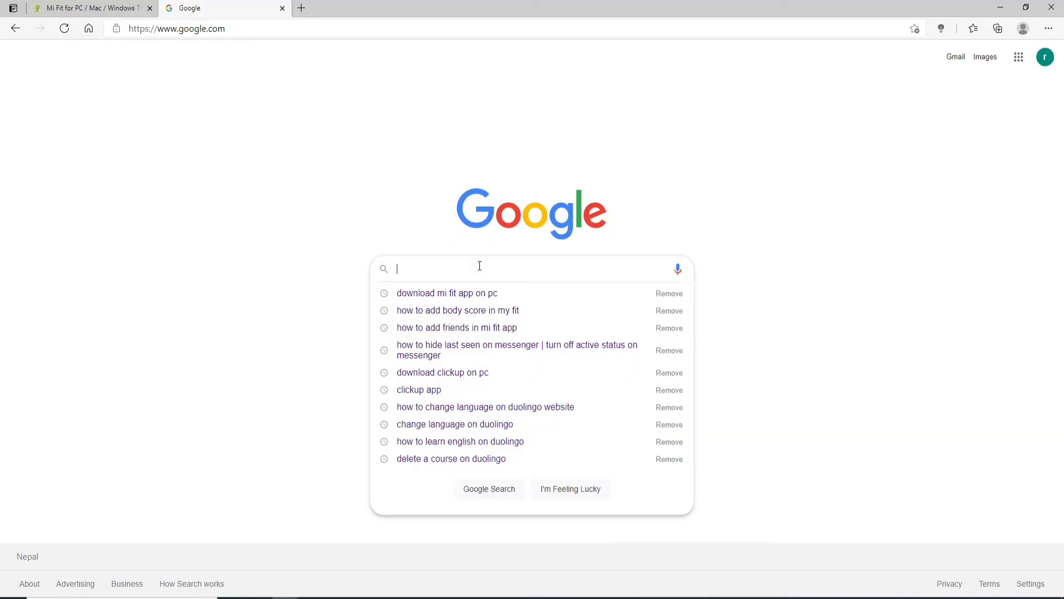
type("bluestacks download")
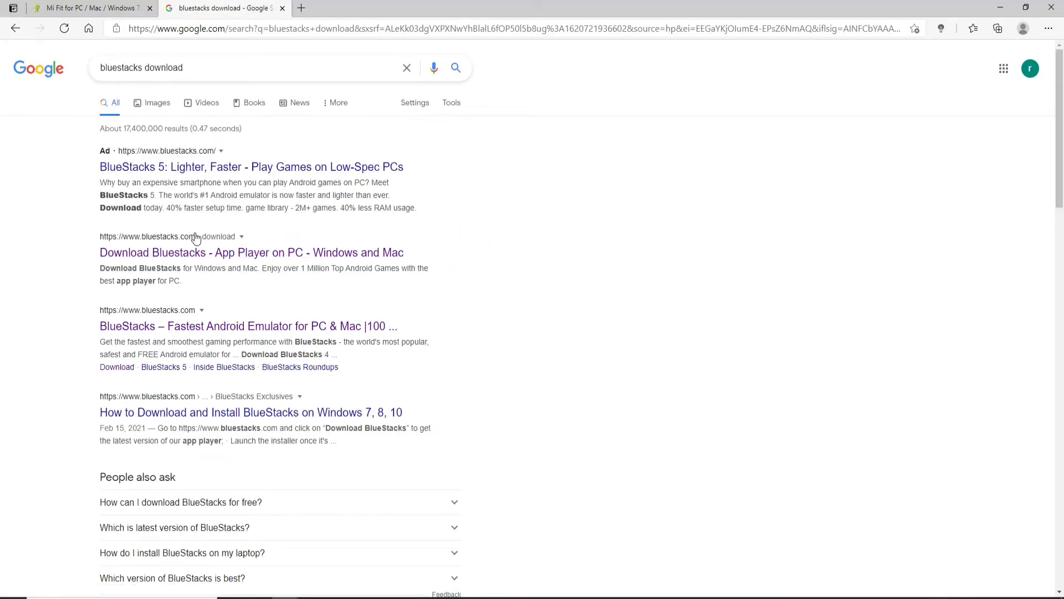
left_click(230, 253)
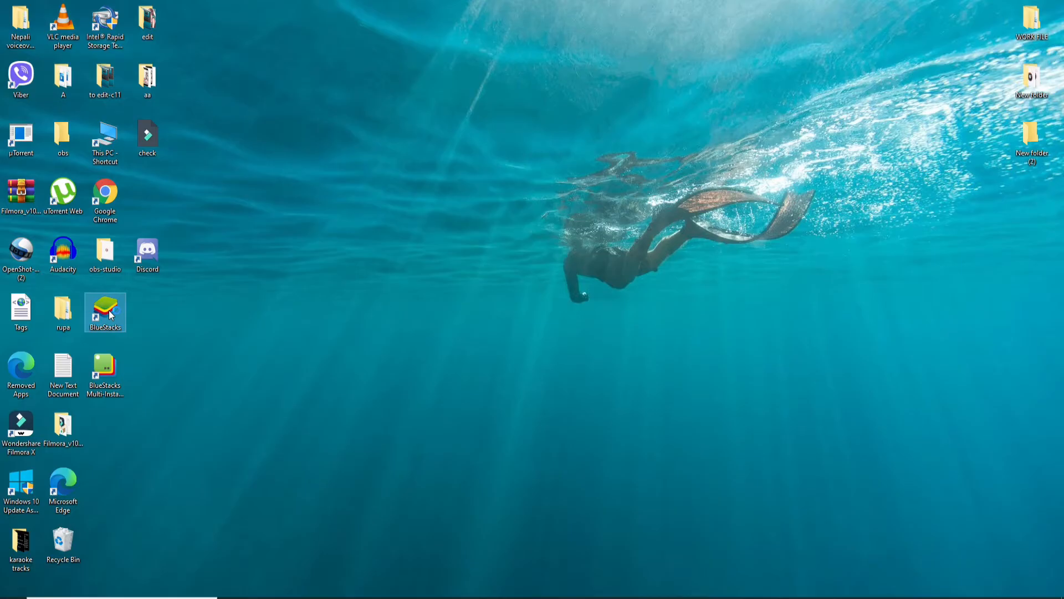
Step: Launch BlueStacks from the desktop and search Google Play for 'mifit'
double_click(104, 310)
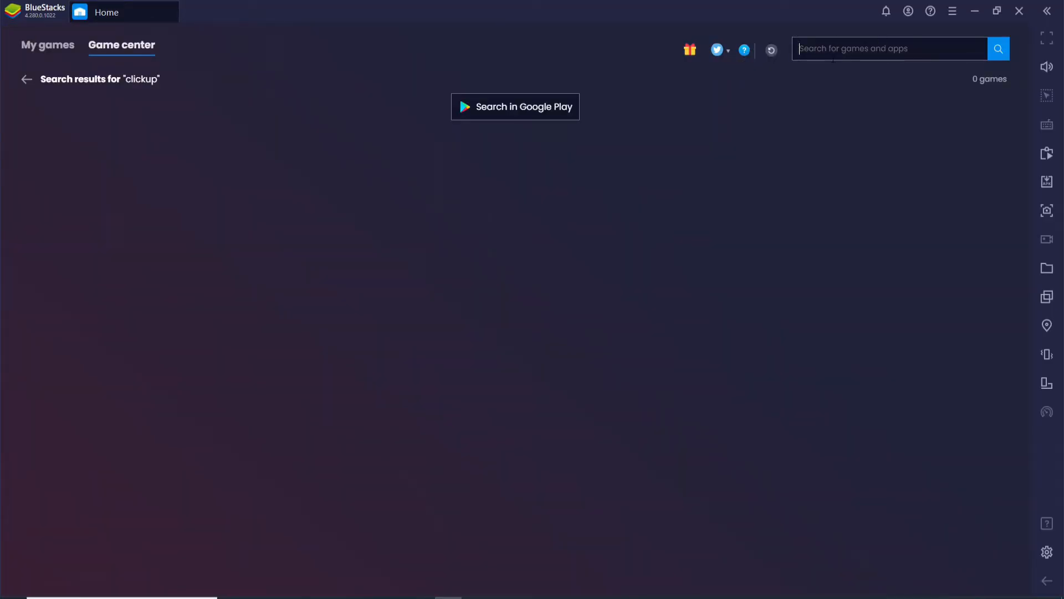
type("mifit")
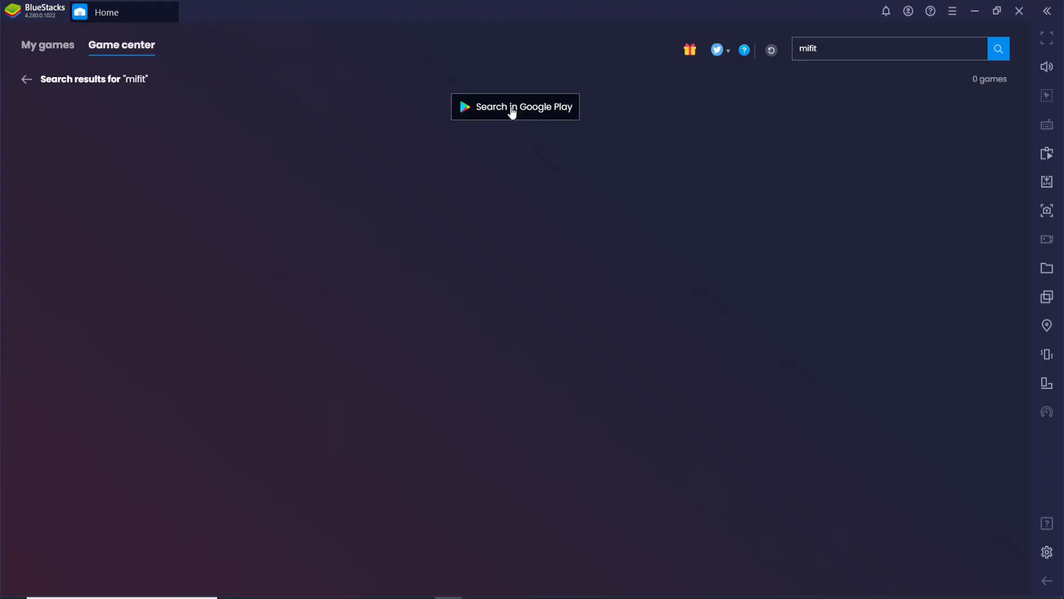
left_click(515, 107)
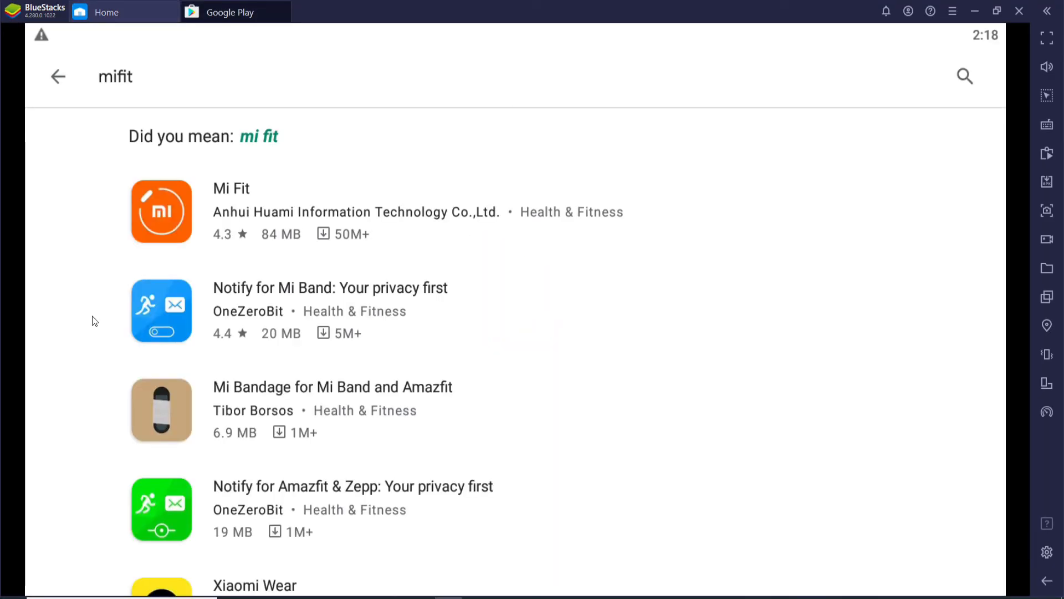
mouse_move(200, 194)
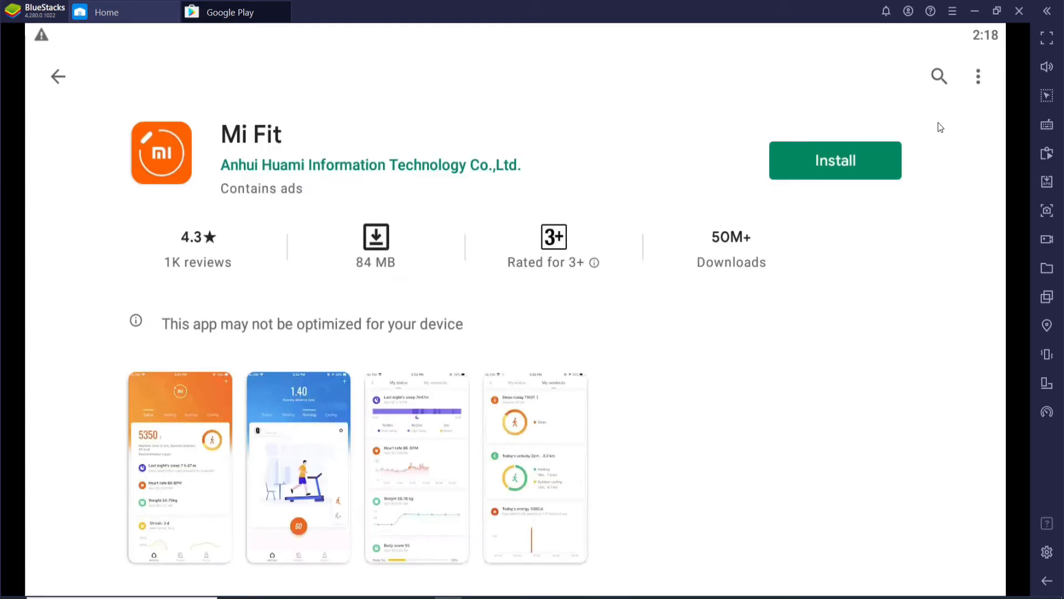
Step: Install Mi Fit from its Google Play listing so its shortcut appears on the desktop
left_click(836, 159)
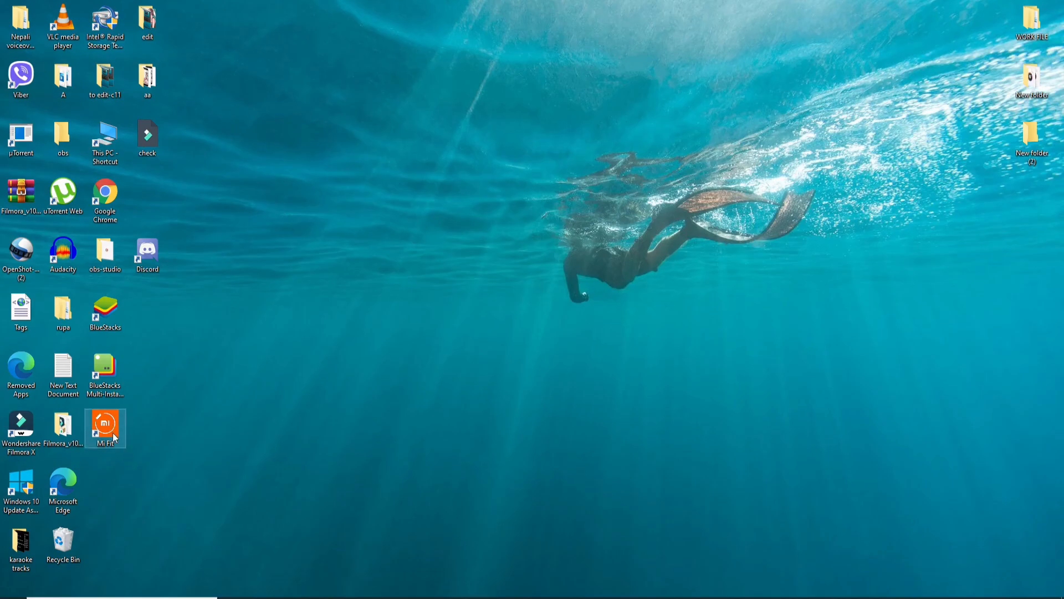
left_click(492, 308)
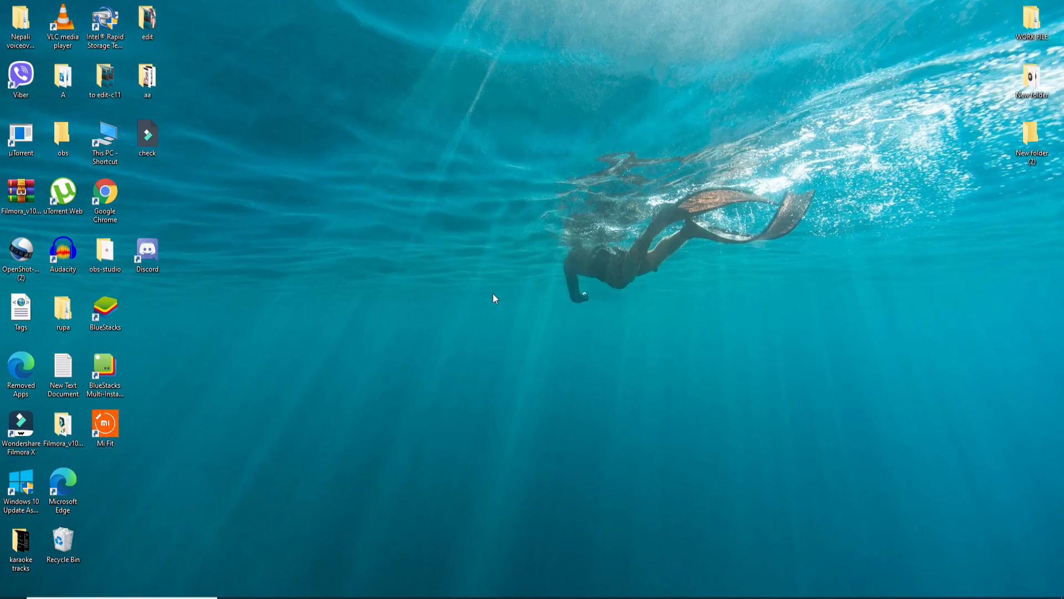